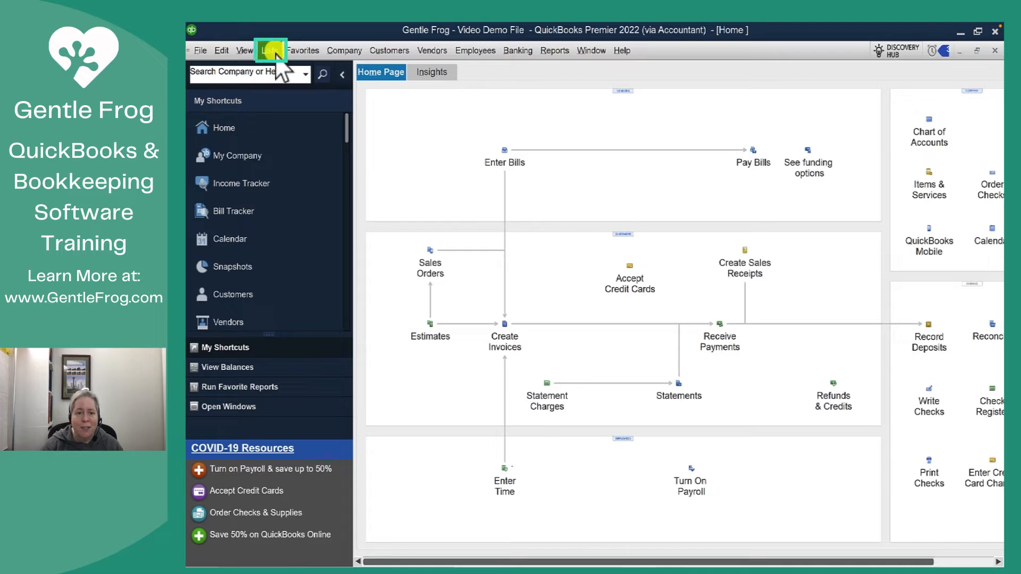
Bring up the company's Chart of Accounts from the Lists menu
{"action": "left_click", "coordinate": [268, 50]}
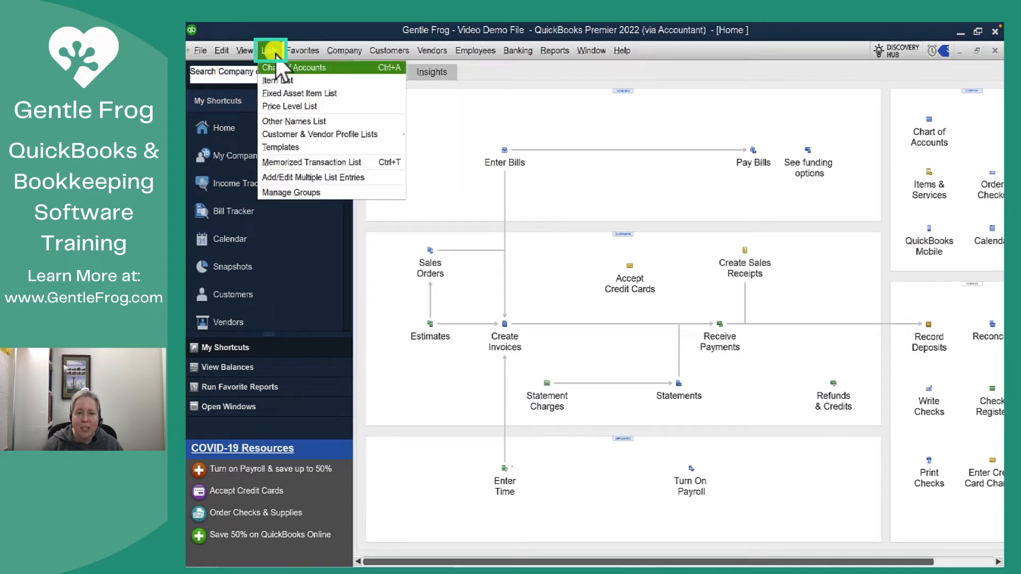
{"action": "left_click", "coordinate": [268, 50]}
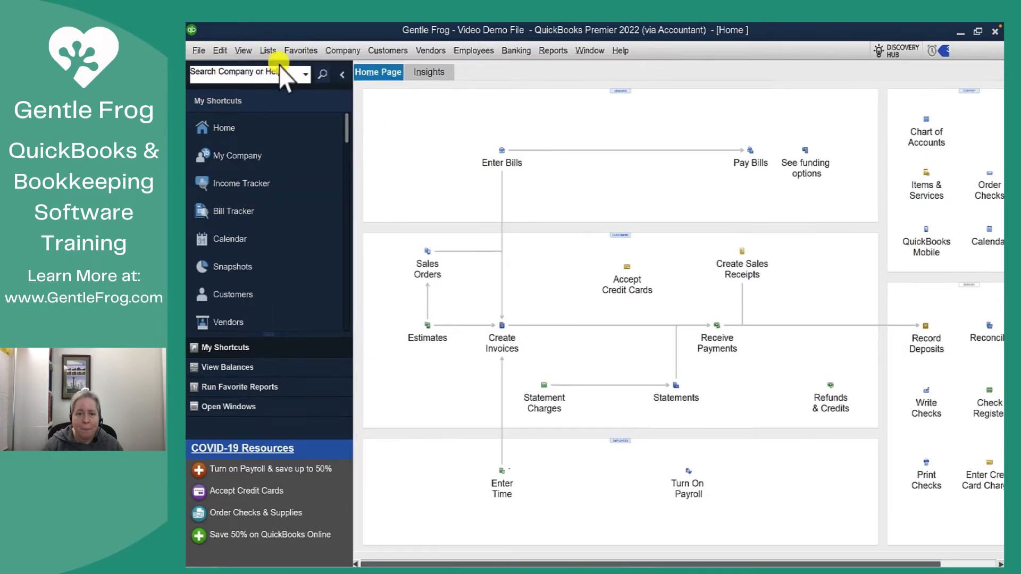
{"action": "left_click", "coordinate": [926, 128]}
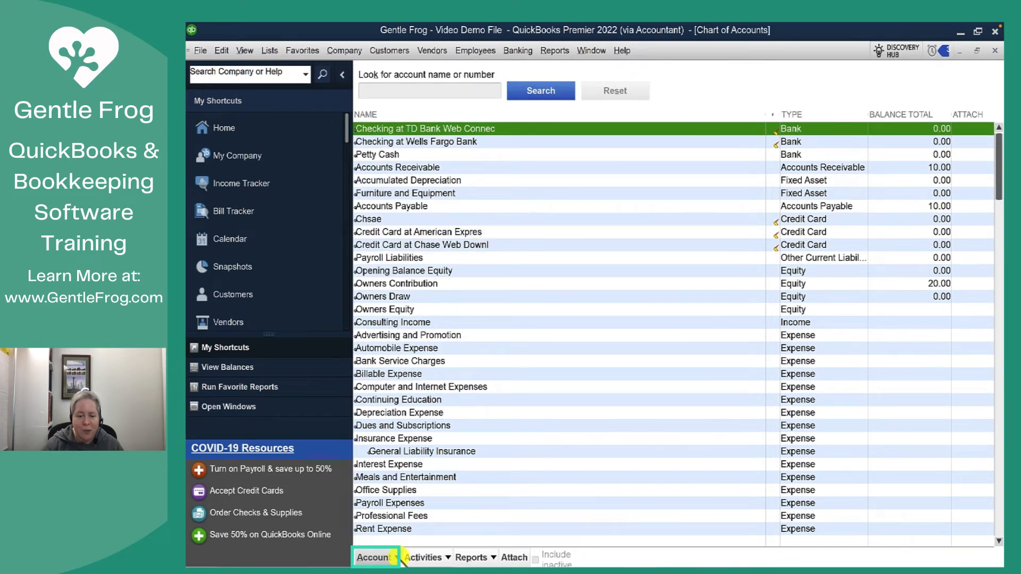
Begin a new account and choose Other Current Liability under Other Account Types
{"action": "left_click", "coordinate": [374, 558]}
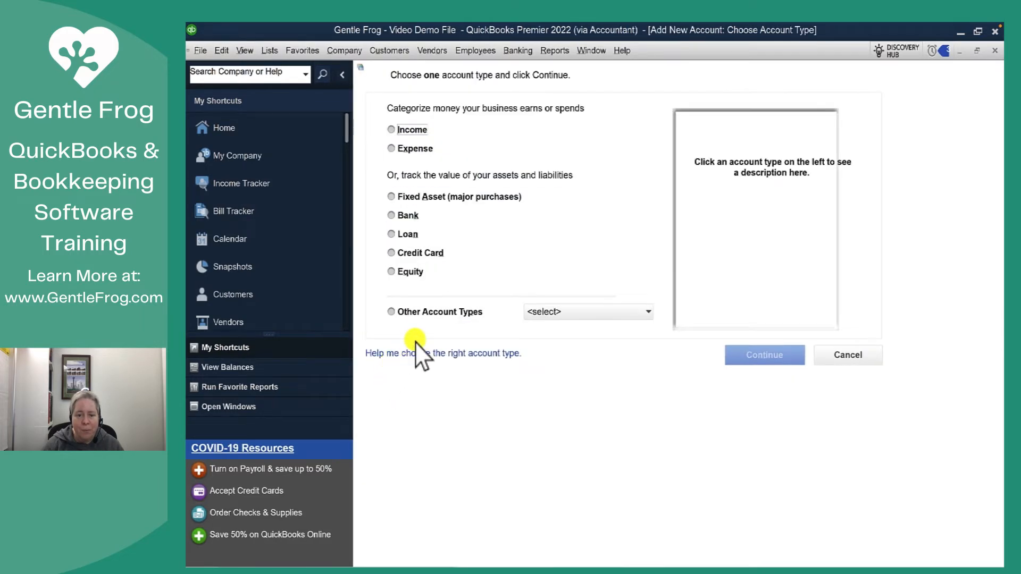
{"action": "left_click", "coordinate": [391, 312]}
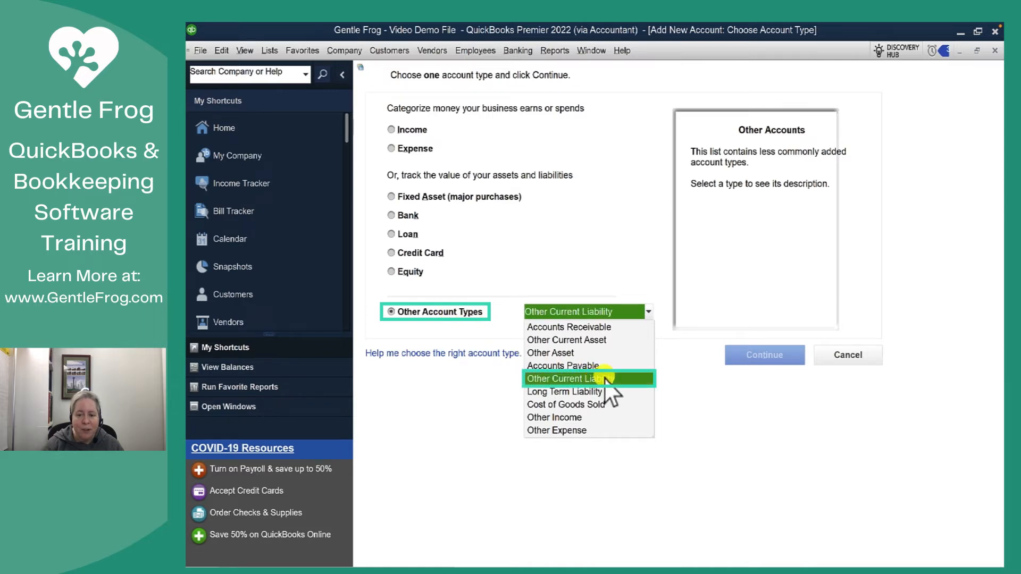
{"action": "left_click", "coordinate": [572, 379]}
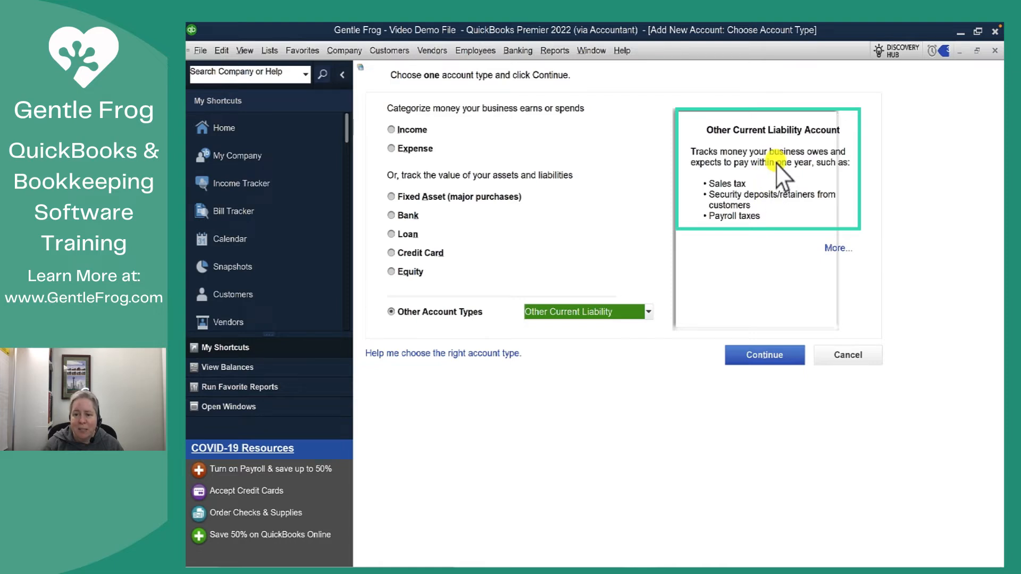
{"action": "mouse_move", "coordinate": [648, 313]}
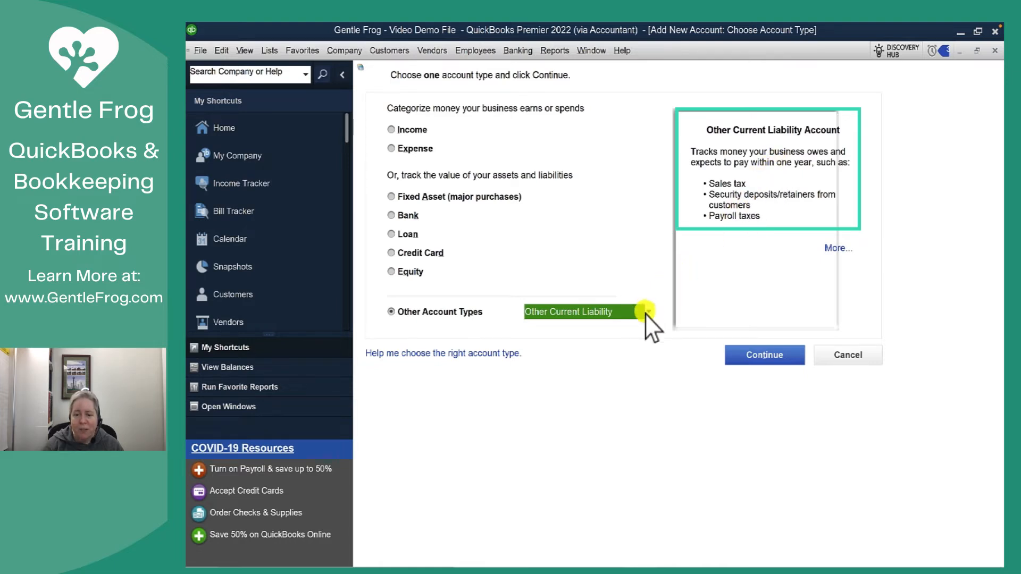
Preview Long Term Liability, settle on Other Current Liability and continue to the account details
{"action": "left_click", "coordinate": [647, 312]}
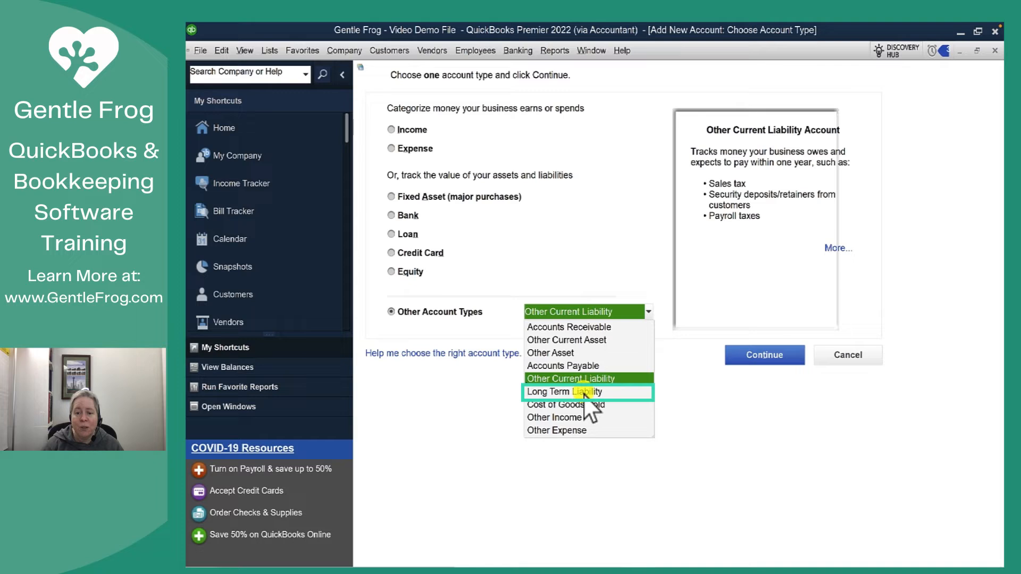
{"action": "left_click", "coordinate": [570, 391]}
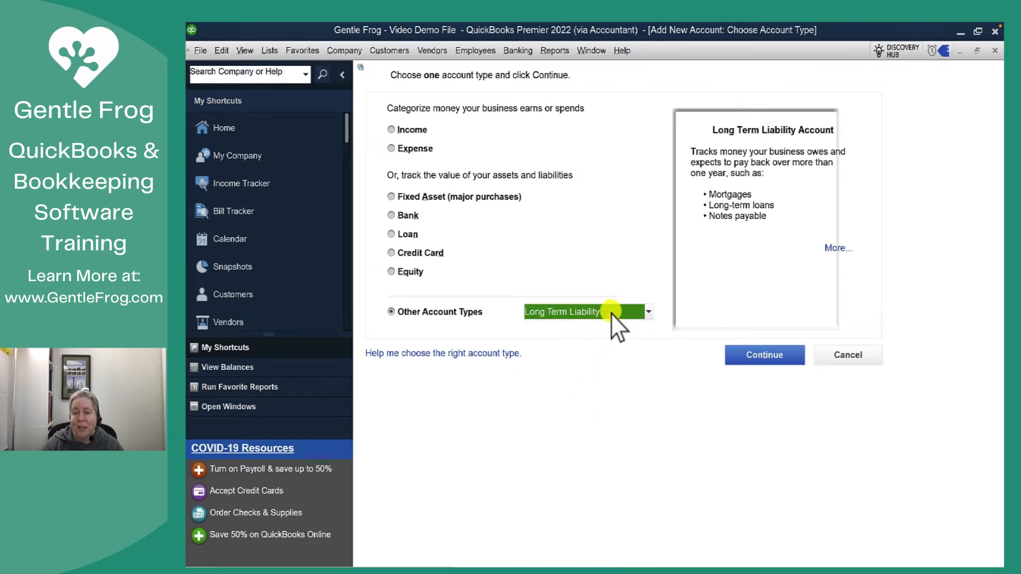
{"action": "left_click", "coordinate": [647, 312]}
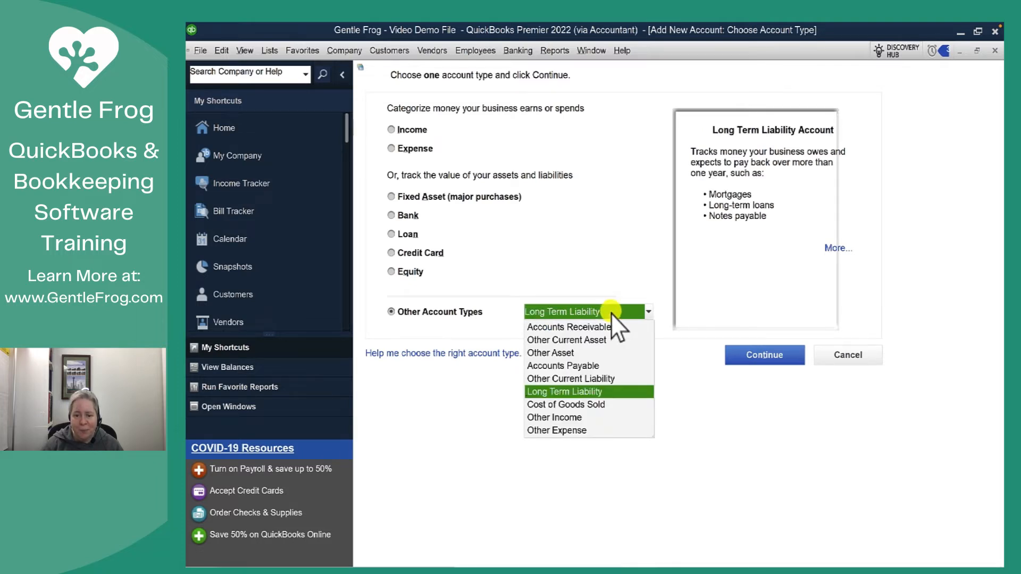
{"action": "left_click", "coordinate": [571, 379]}
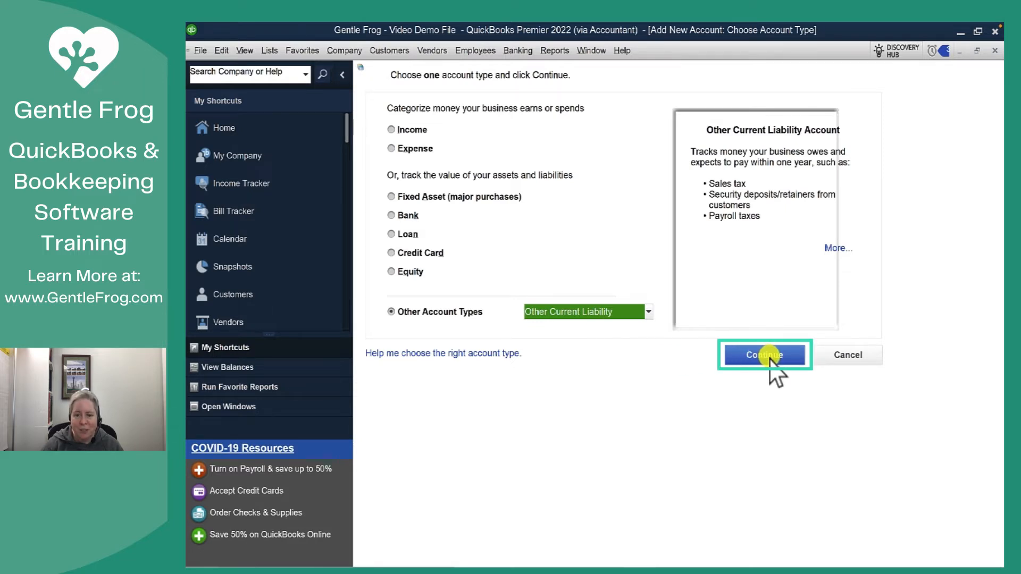
{"action": "left_click", "coordinate": [764, 356]}
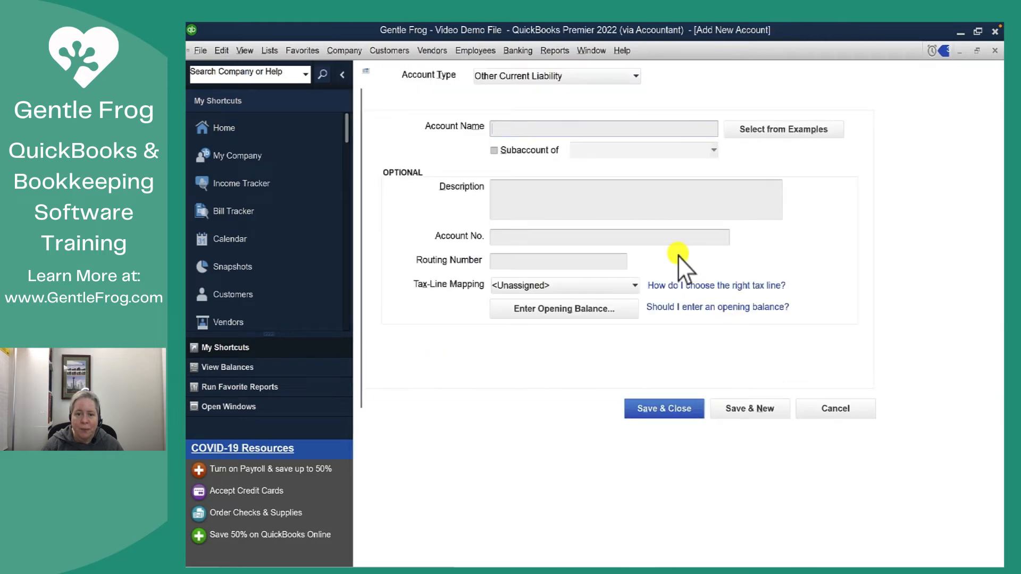
Show the example accounts for Other Current Liability, with Client Deposits highlighted
{"action": "left_click", "coordinate": [835, 408]}
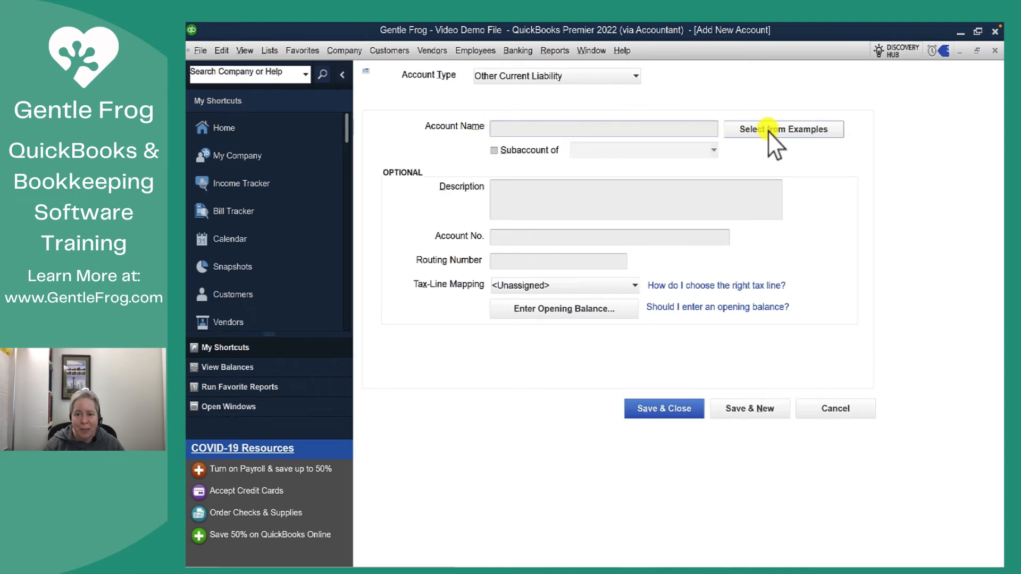
{"action": "left_click", "coordinate": [784, 129]}
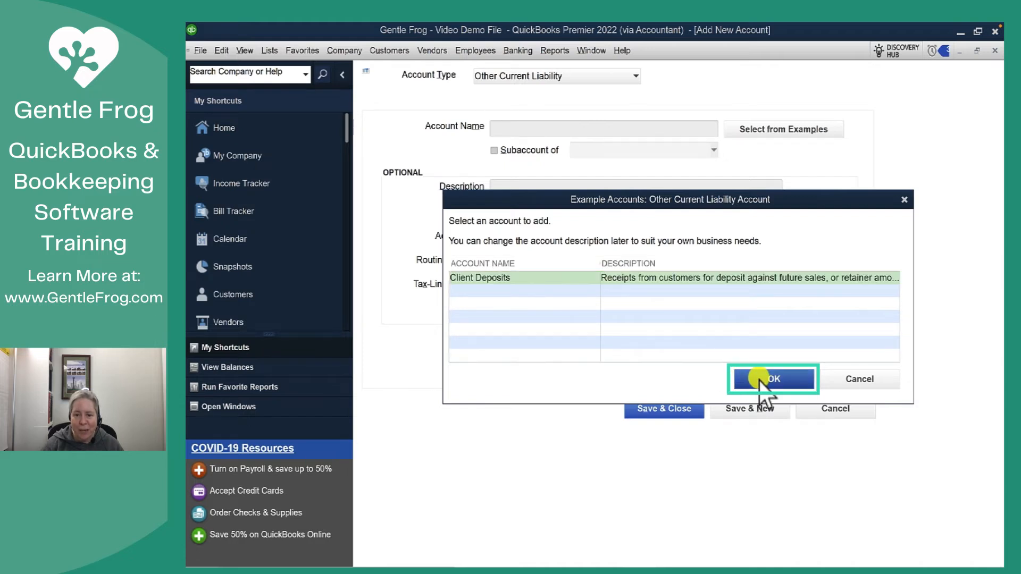
Adopt the Client Deposits example, rename it Client Prepaid Funds and save the account
{"action": "left_click", "coordinate": [772, 379]}
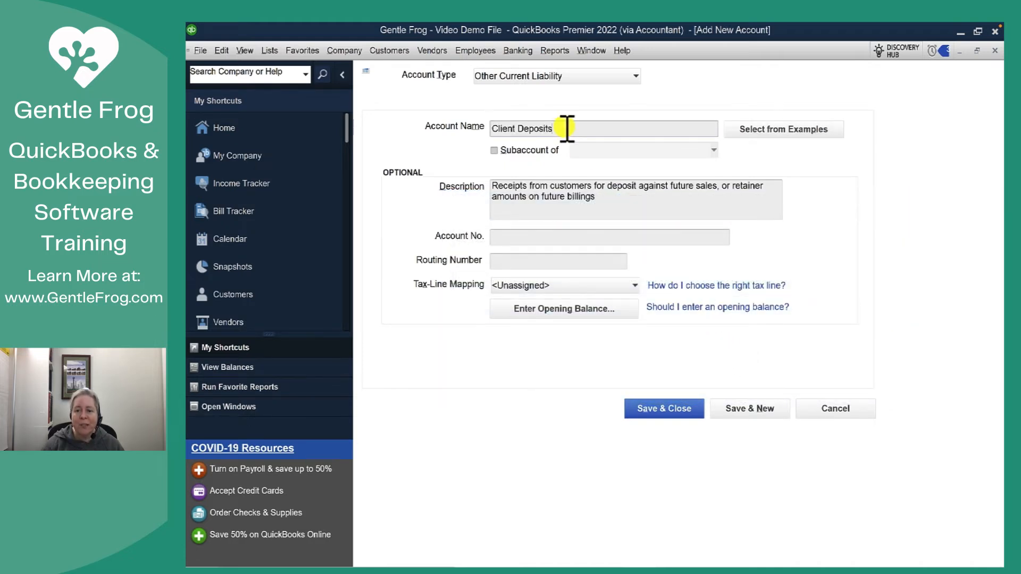
{"action": "key", "text": "Backspace"}
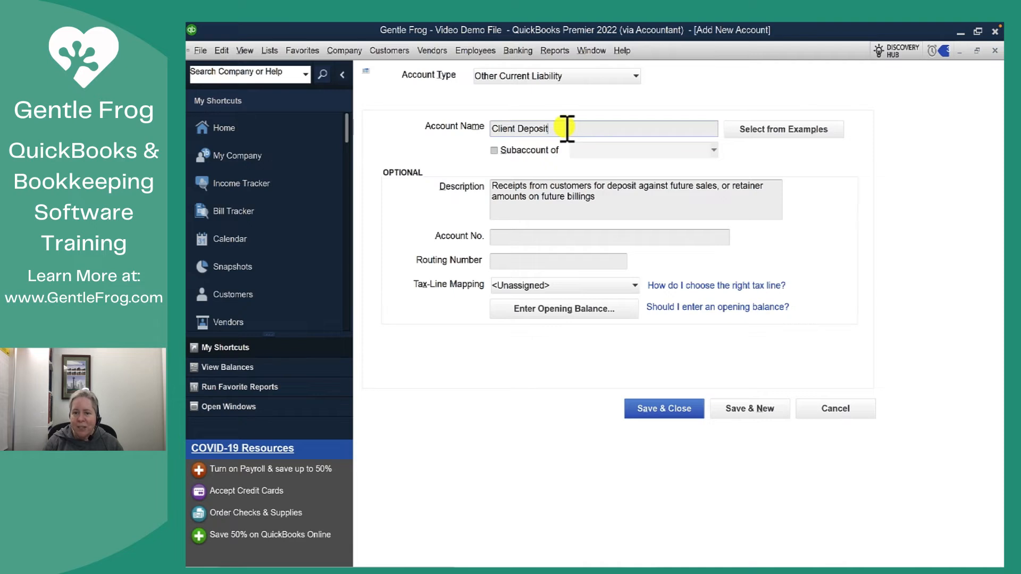
{"action": "key", "text": "Backspace"}
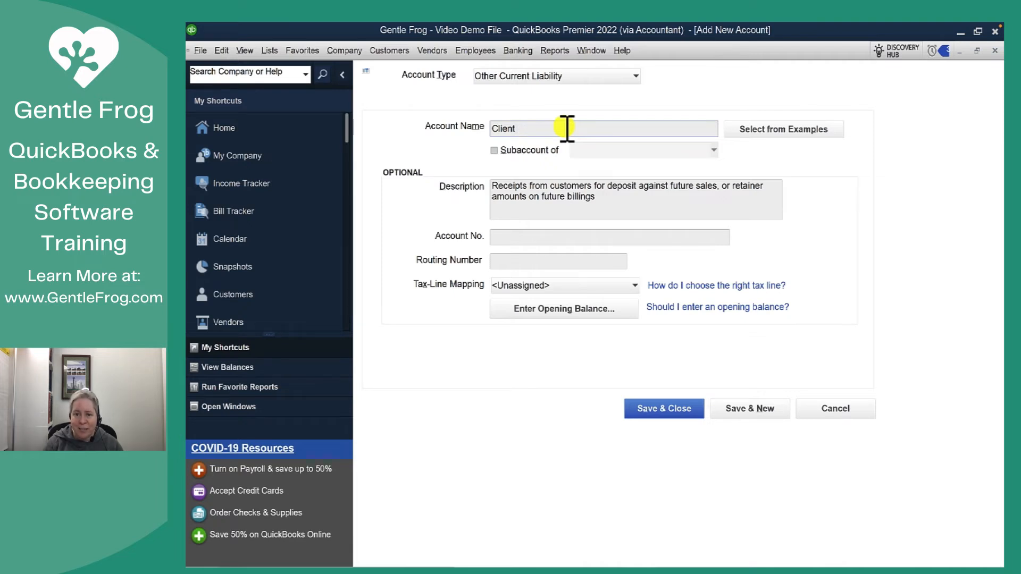
{"action": "type", "text": "Prepaid"}
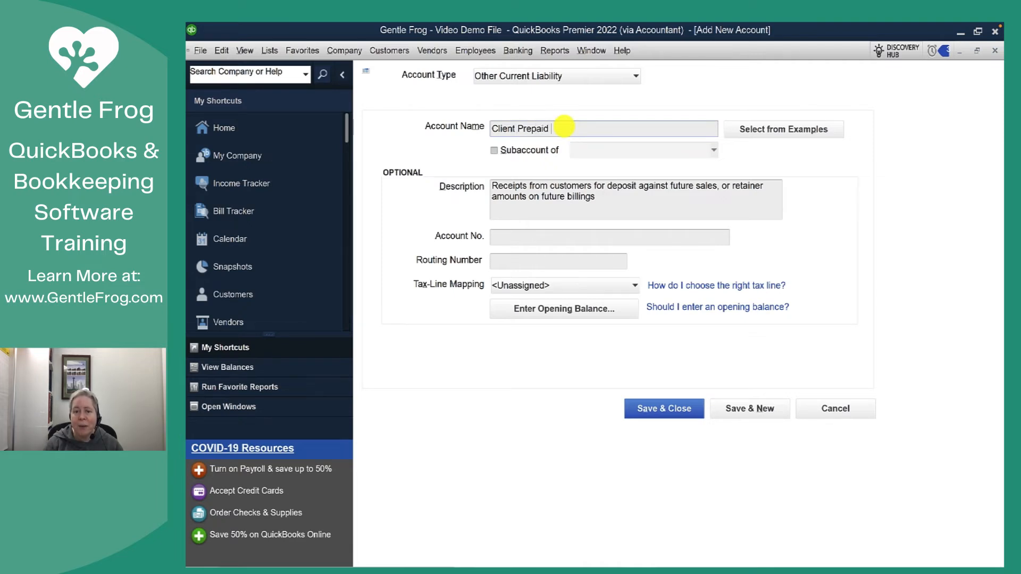
{"action": "type", "text": "Funds"}
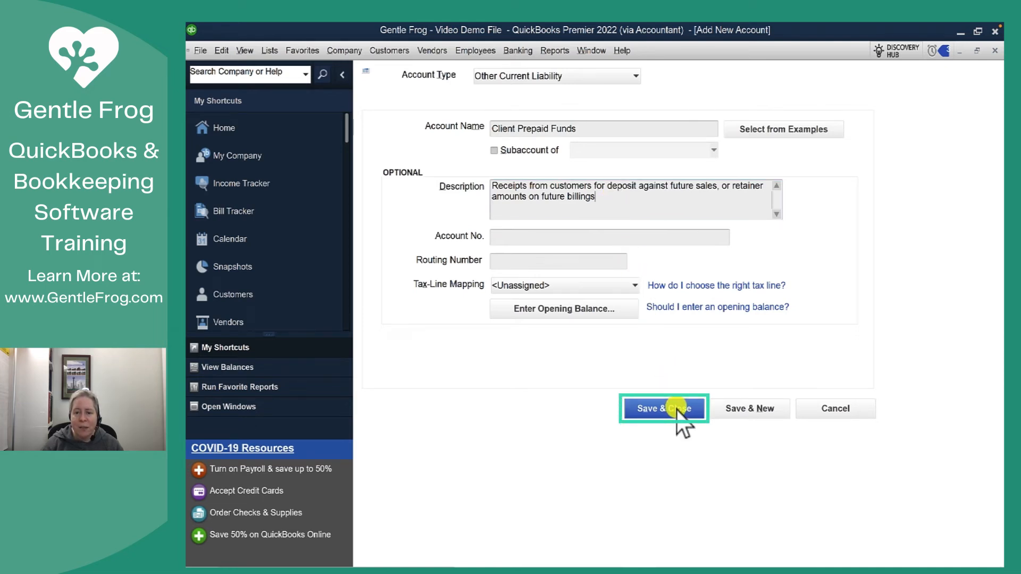
{"action": "left_click", "coordinate": [662, 408]}
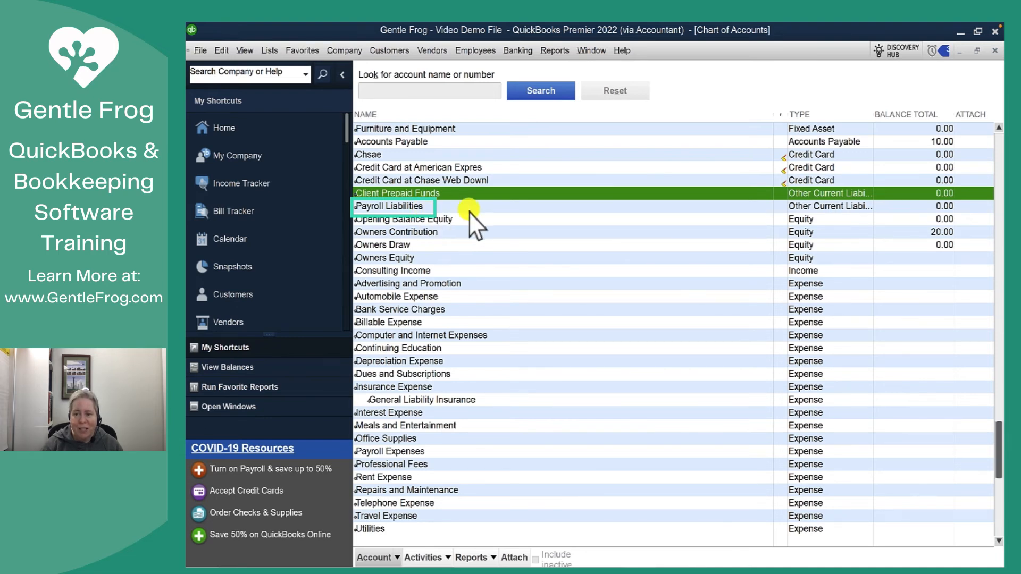
{"action": "mouse_move", "coordinate": [485, 224]}
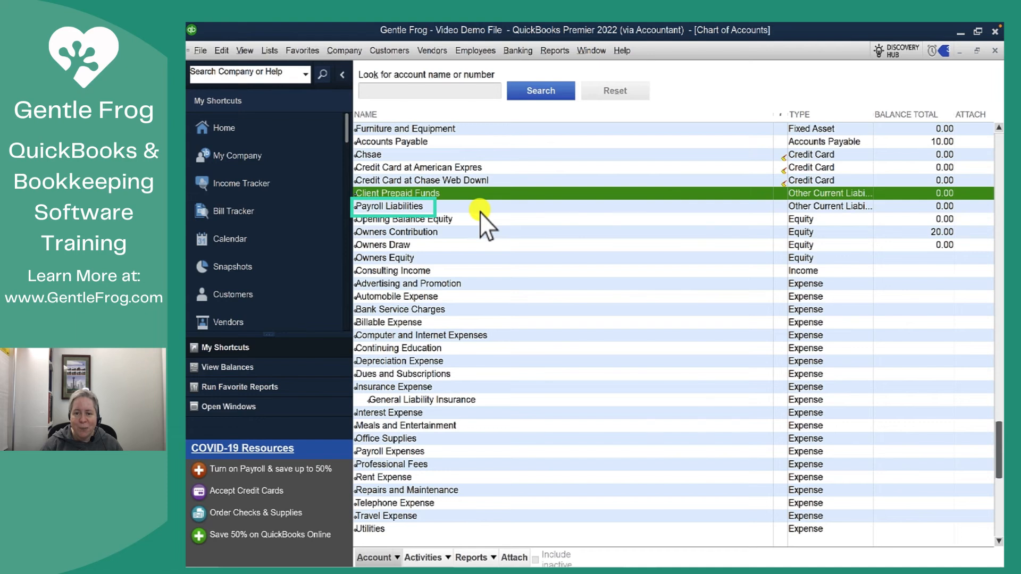